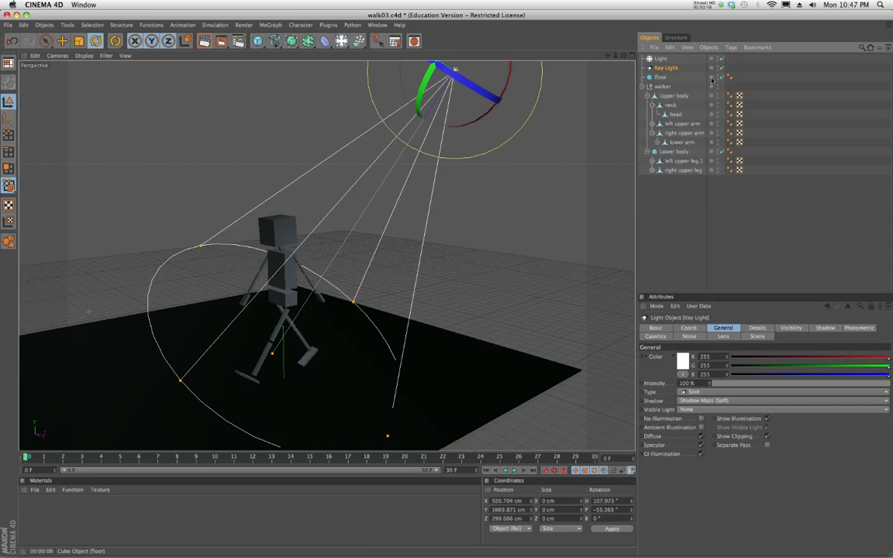
# - Select the floor and walker objects and bring up an empty Layer Browser, moved aside
pyautogui.click(658, 78)
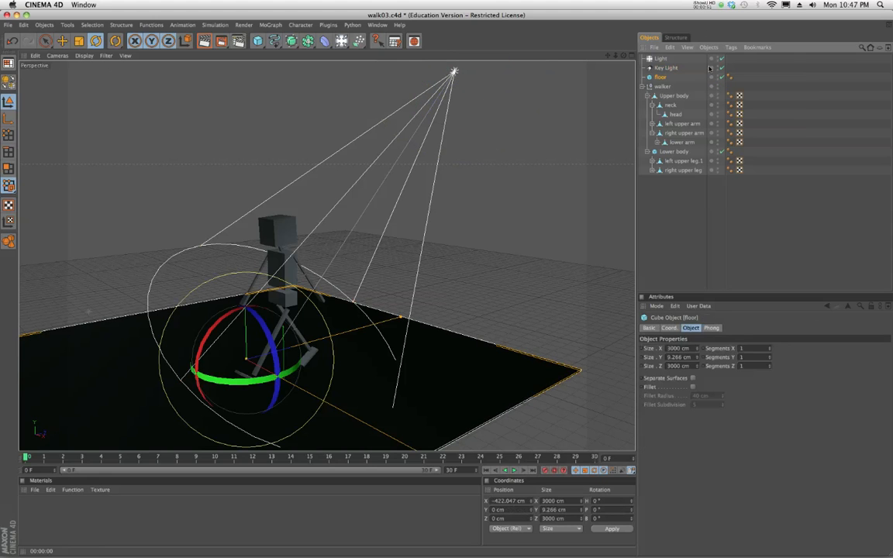
pyautogui.click(673, 96)
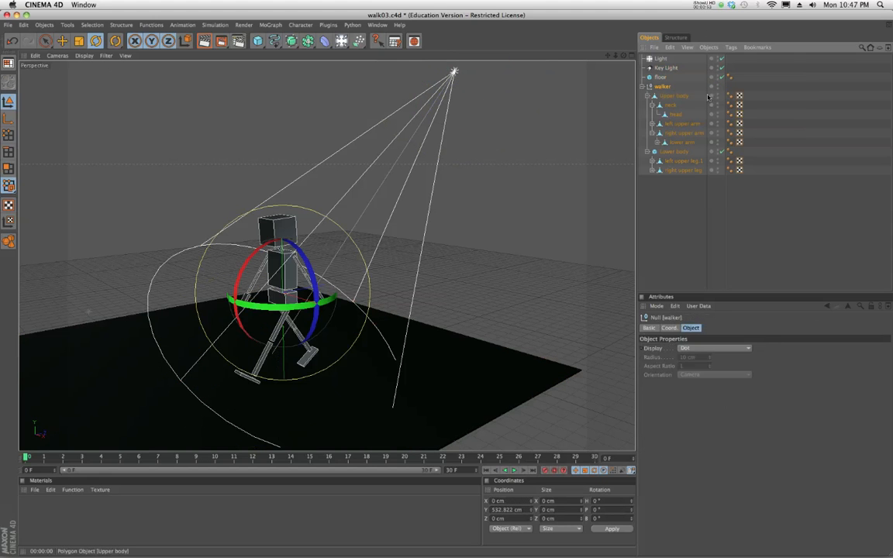
pyautogui.click(382, 25)
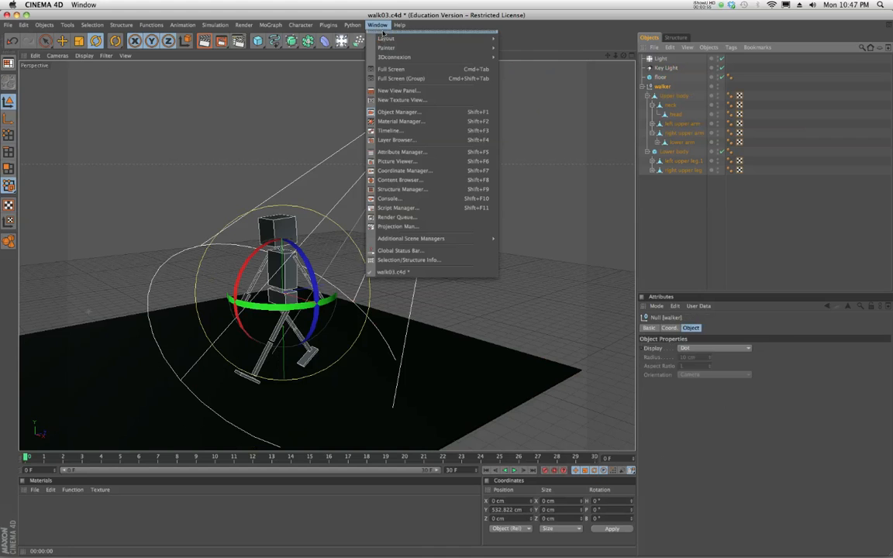
pyautogui.moveTo(391, 68)
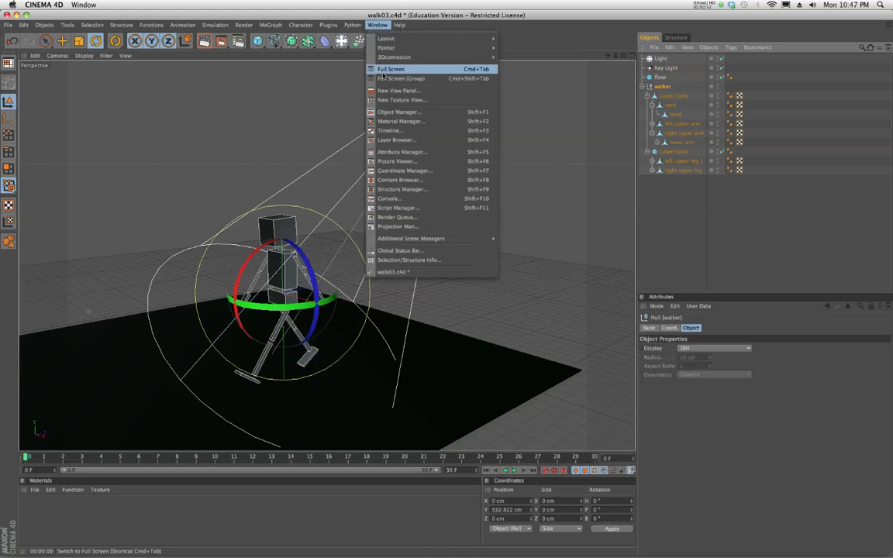
pyautogui.moveTo(393, 130)
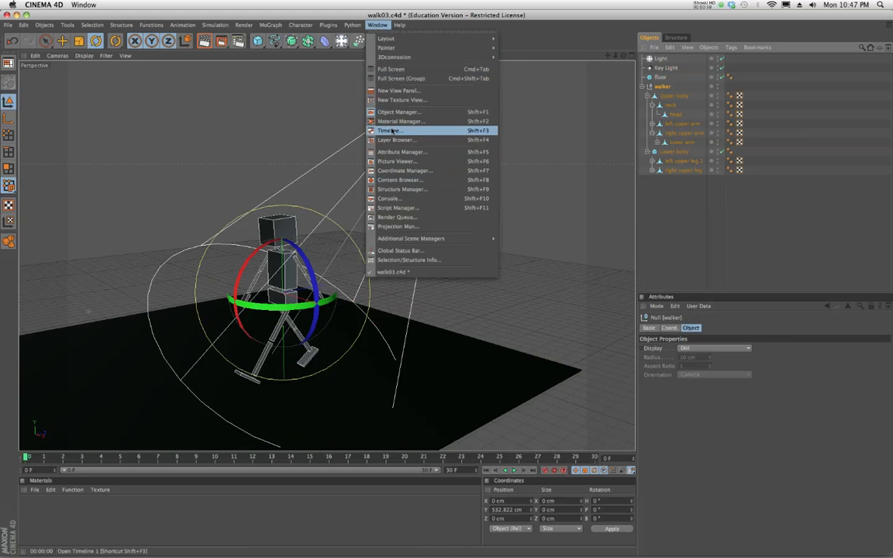
pyautogui.moveTo(397, 140)
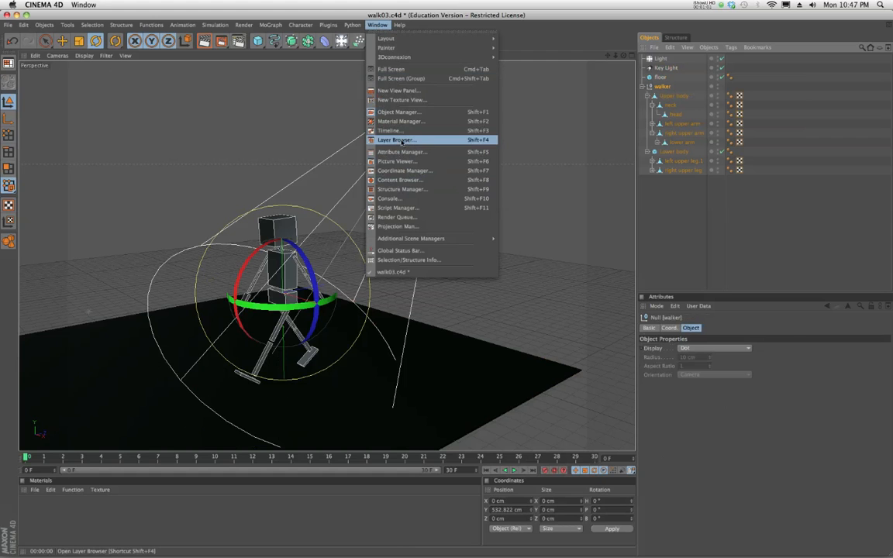
pyautogui.click(394, 139)
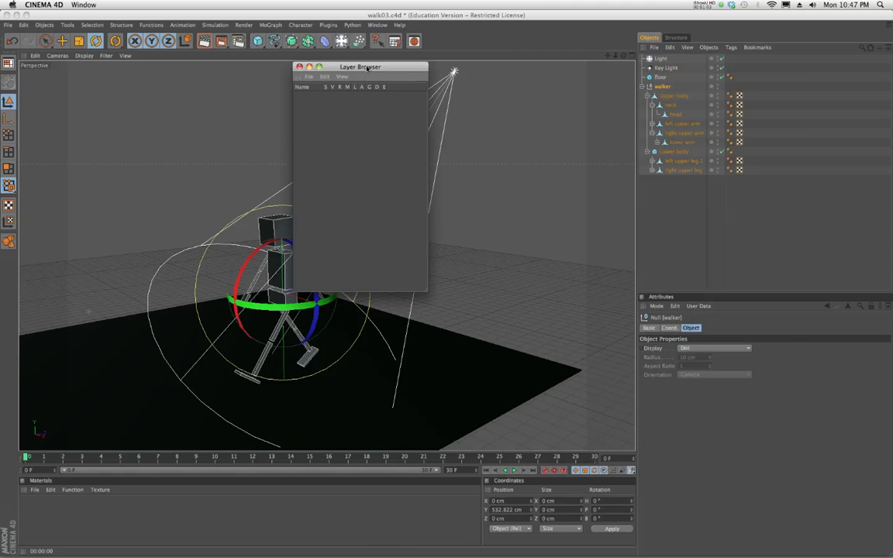
pyautogui.moveTo(360, 67); pyautogui.dragTo(571, 208)
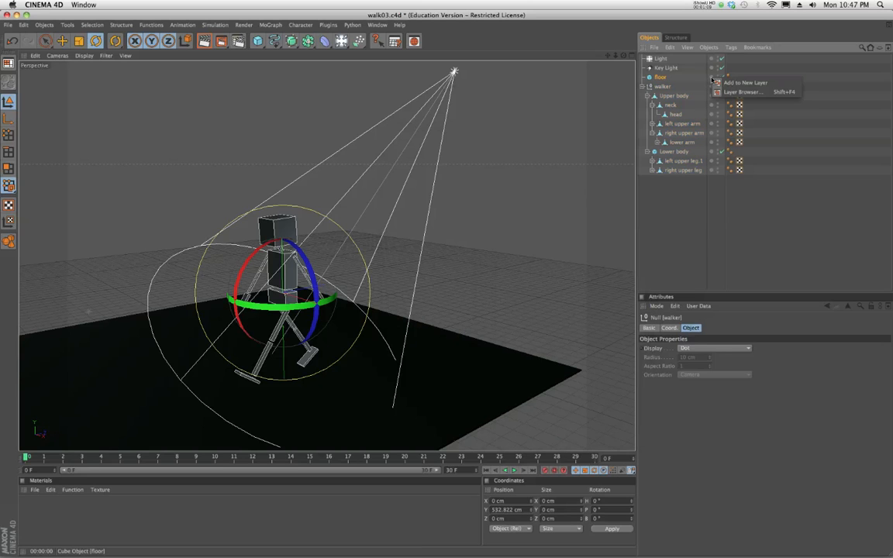
# - Reopen and close the empty Layer Browser, then list the floor object's layer options
pyautogui.click(747, 93)
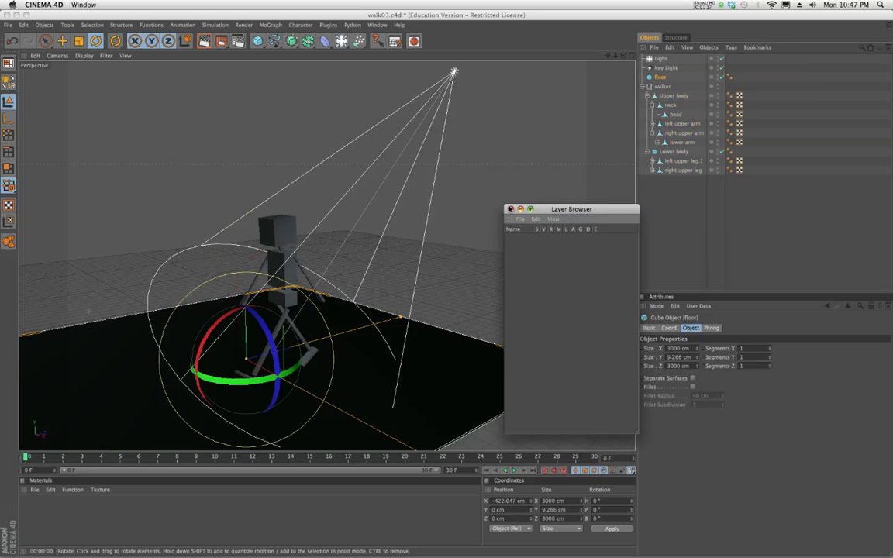
pyautogui.click(512, 208)
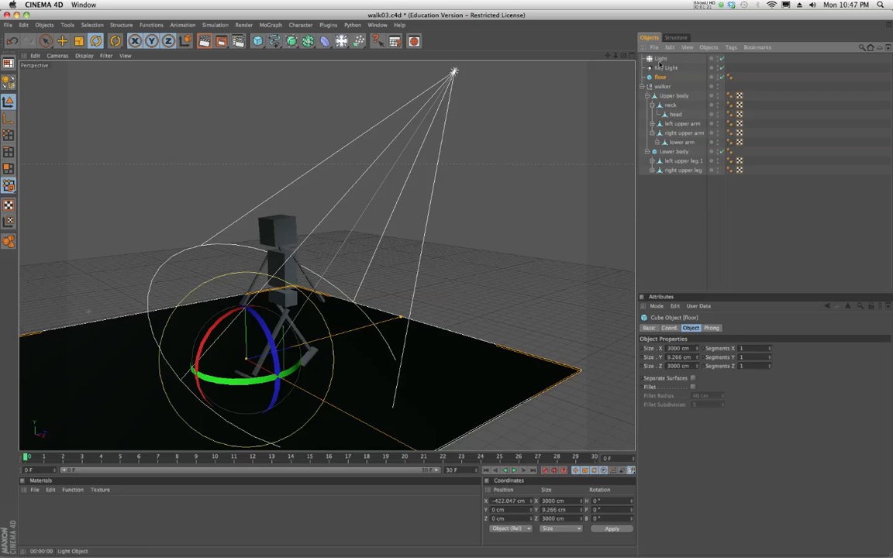
pyautogui.click(658, 78)
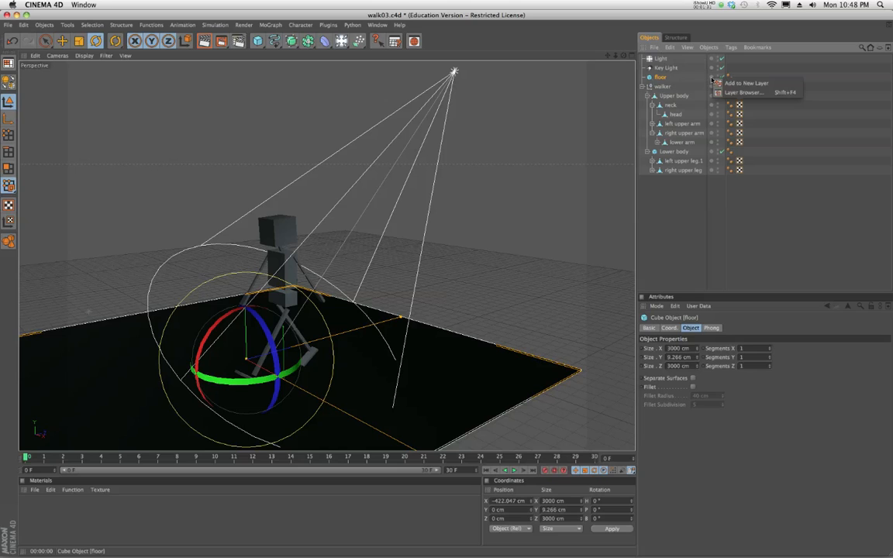
# - Put the floor object on a new layer and view it in the Layer Browser
pyautogui.click(741, 82)
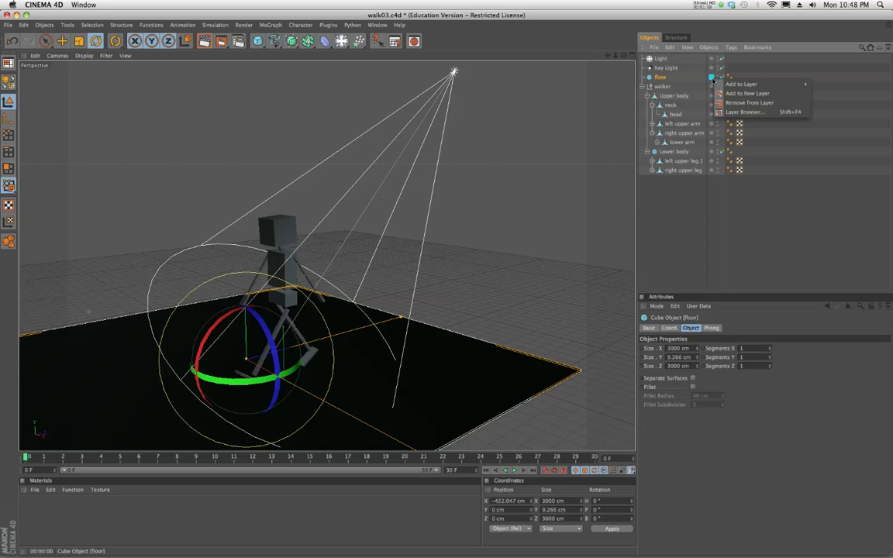
pyautogui.moveTo(748, 93)
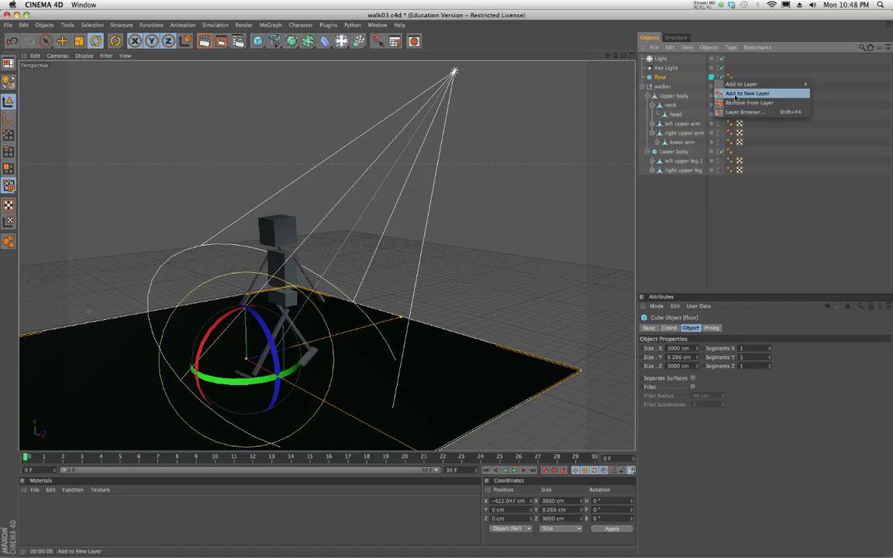
pyautogui.moveTo(769, 103)
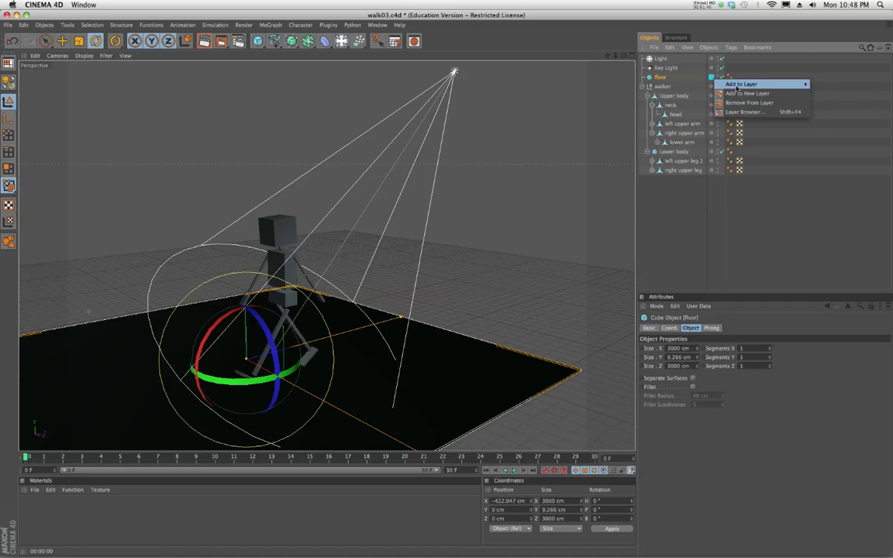
pyautogui.moveTo(752, 111)
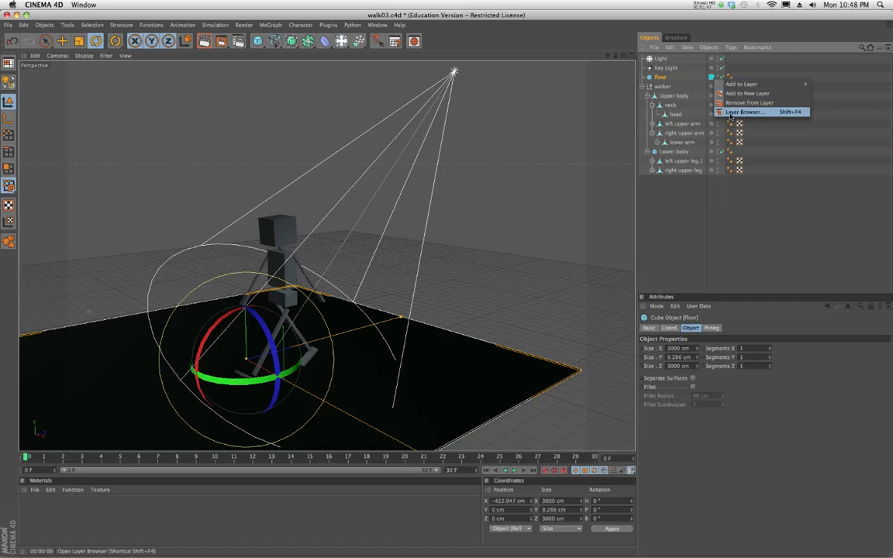
pyautogui.click(743, 114)
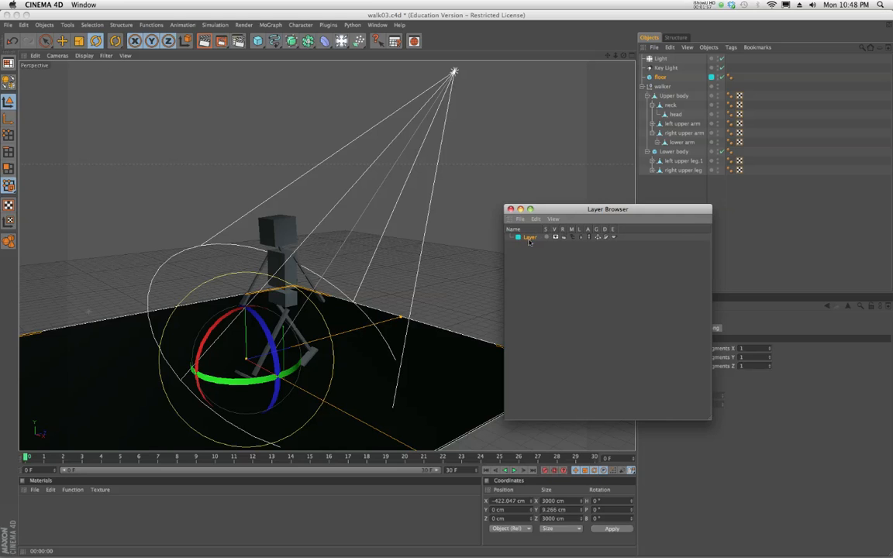
# - Rename the new layer to Floor, then select the Key Light object
pyautogui.doubleClick(527, 237)
pyautogui.write('ENV')
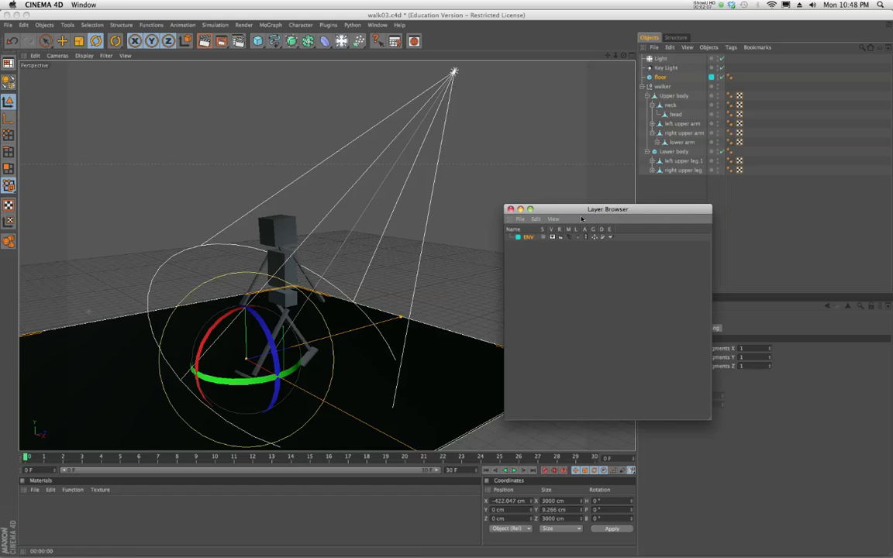
pyautogui.click(664, 68)
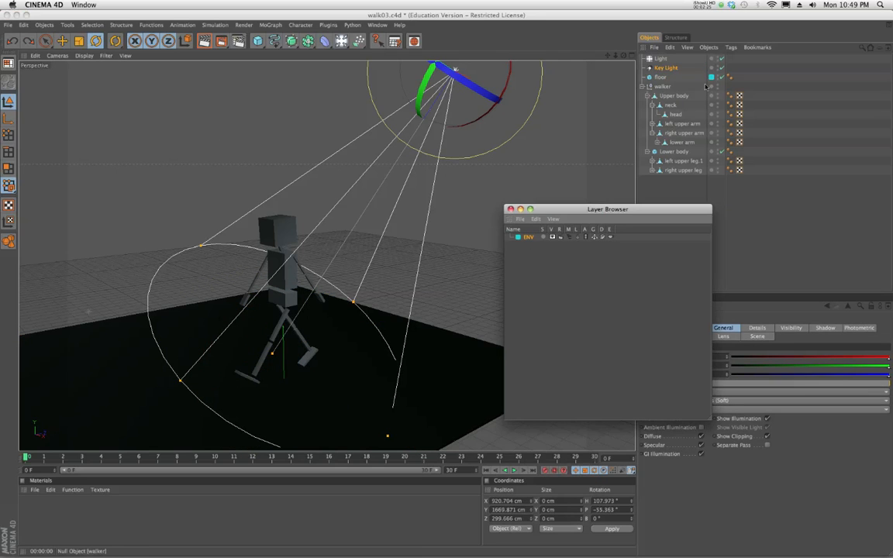
# - Assign the Key Light and Light objects to the Floor layer alongside the floor
pyautogui.rightClick(704, 69)
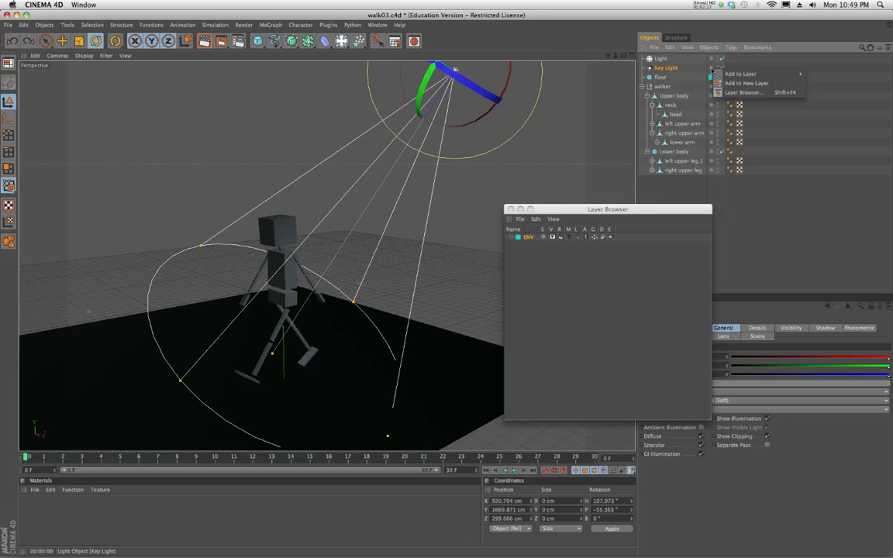
pyautogui.moveTo(750, 81)
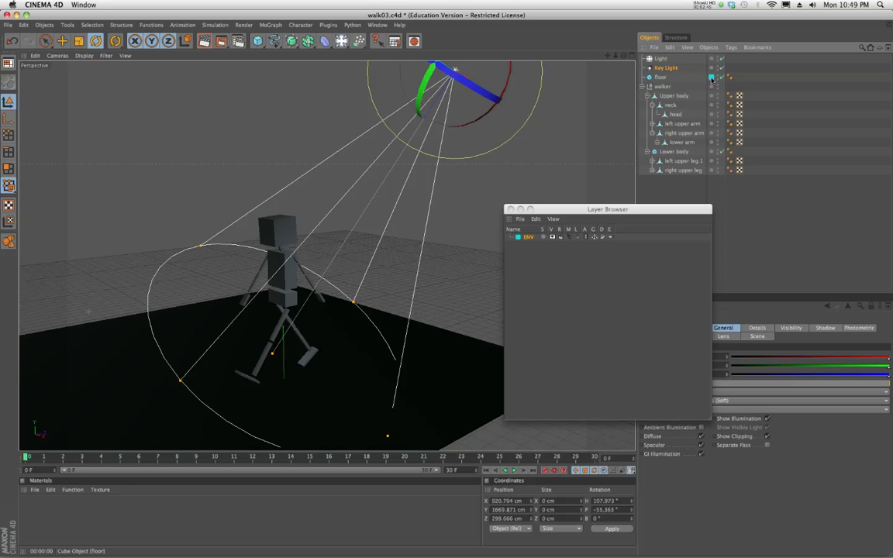
pyautogui.click(660, 68)
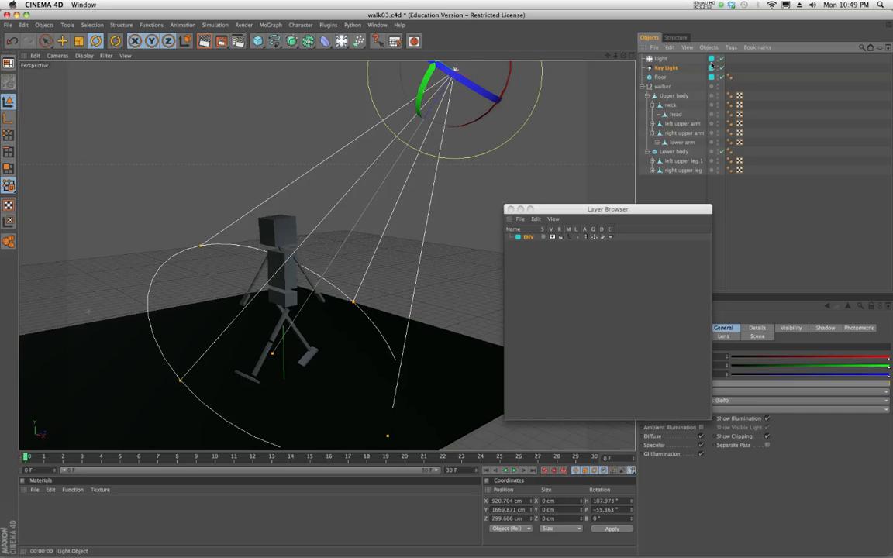
pyautogui.click(675, 96)
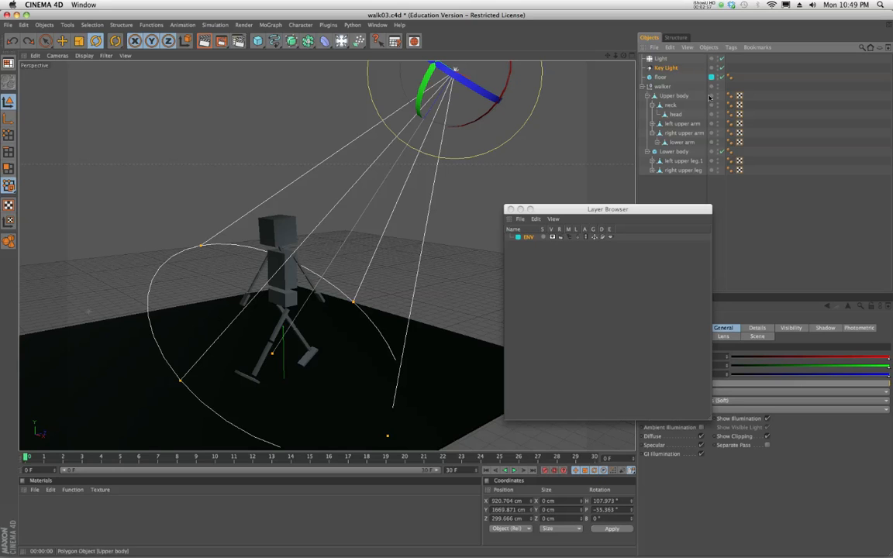
pyautogui.click(667, 69)
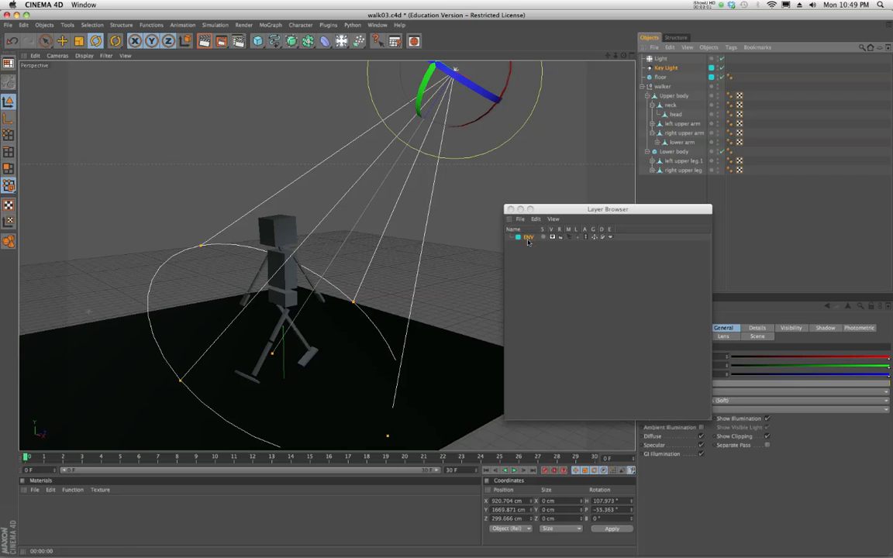
pyautogui.click(655, 59)
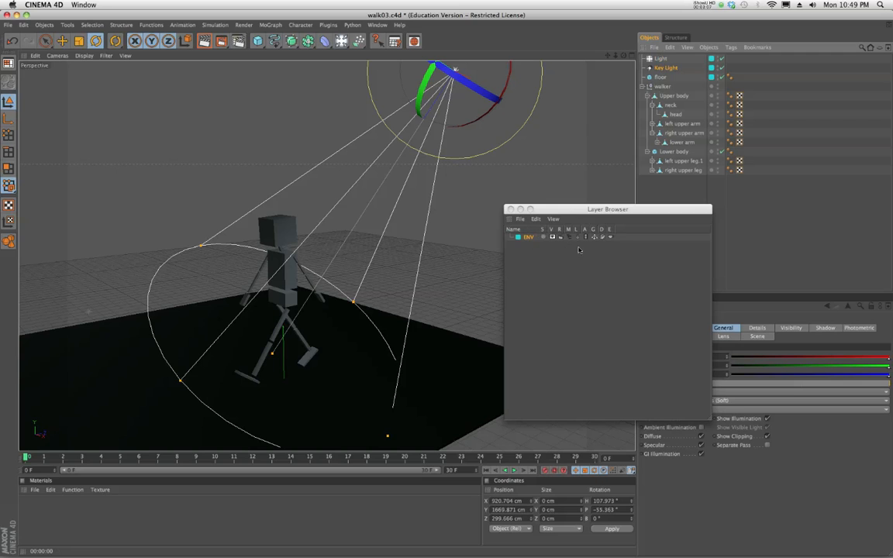
pyautogui.moveTo(608, 208); pyautogui.dragTo(745, 225)
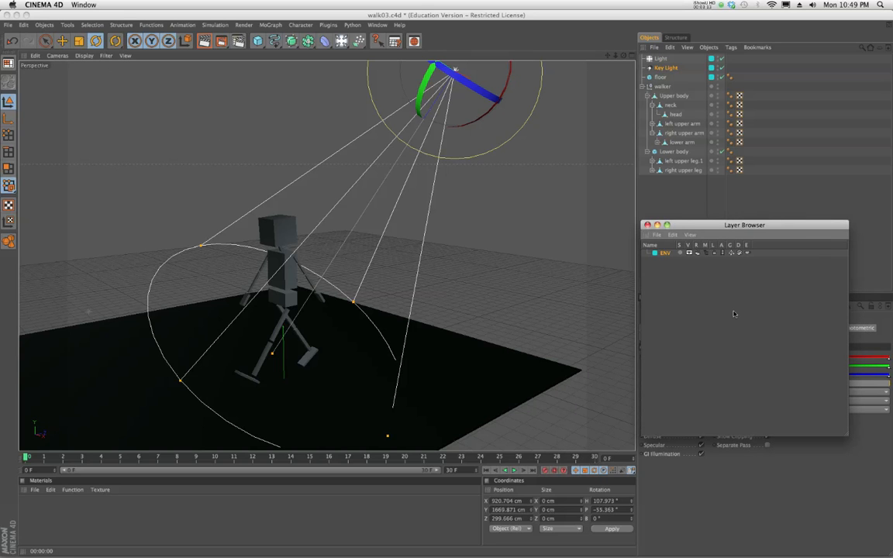
# - Rename the layer holding the lights to Lights
pyautogui.moveTo(744, 225); pyautogui.dragTo(698, 208)
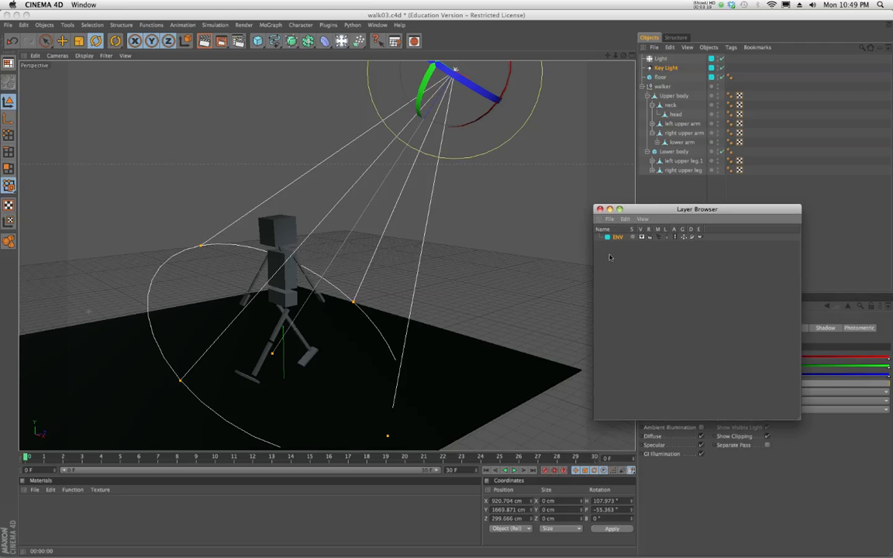
pyautogui.moveTo(620, 250)
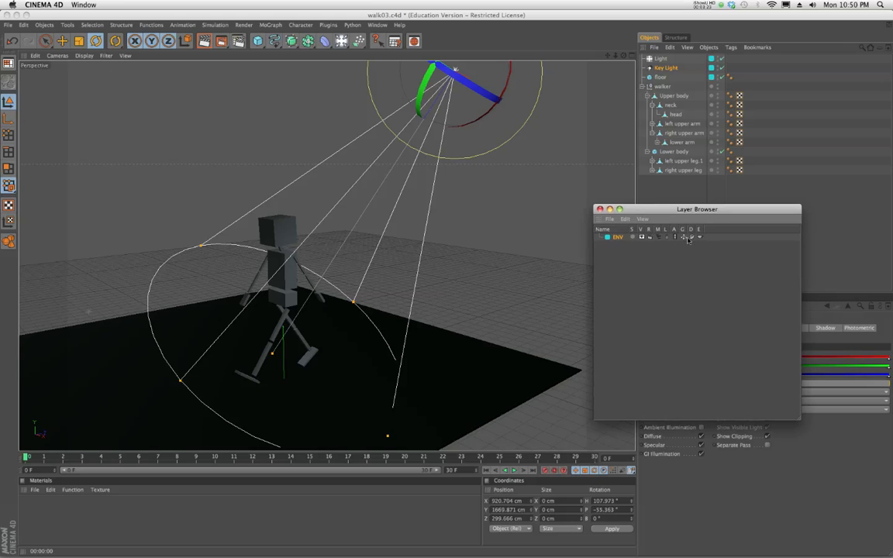
pyautogui.click(676, 115)
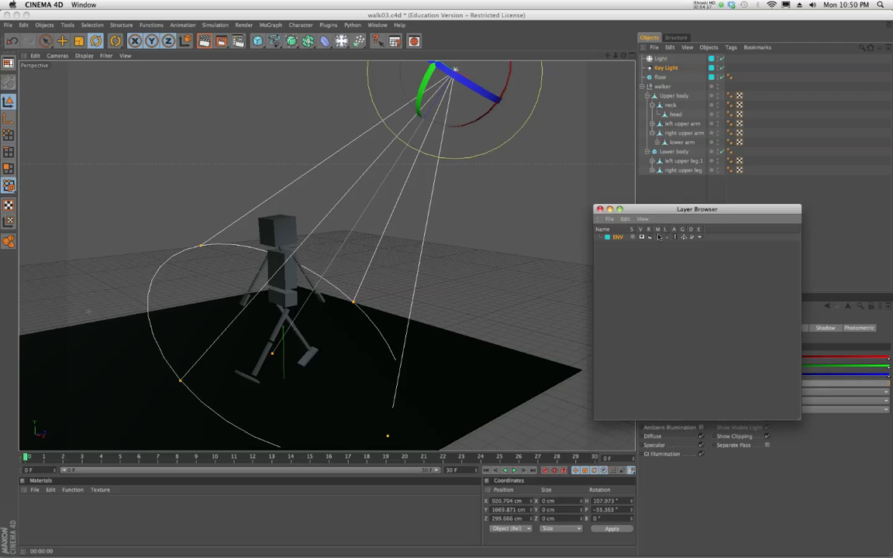
pyautogui.moveTo(658, 245)
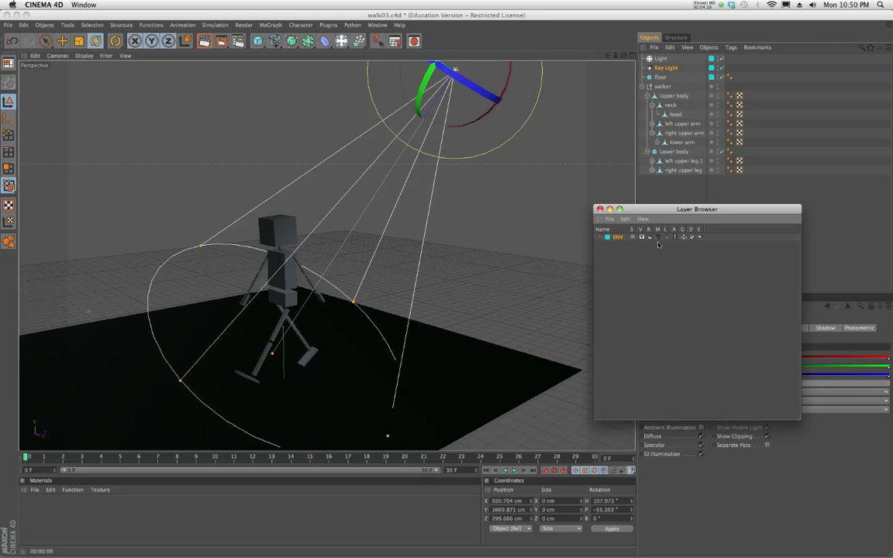
pyautogui.moveTo(661, 245)
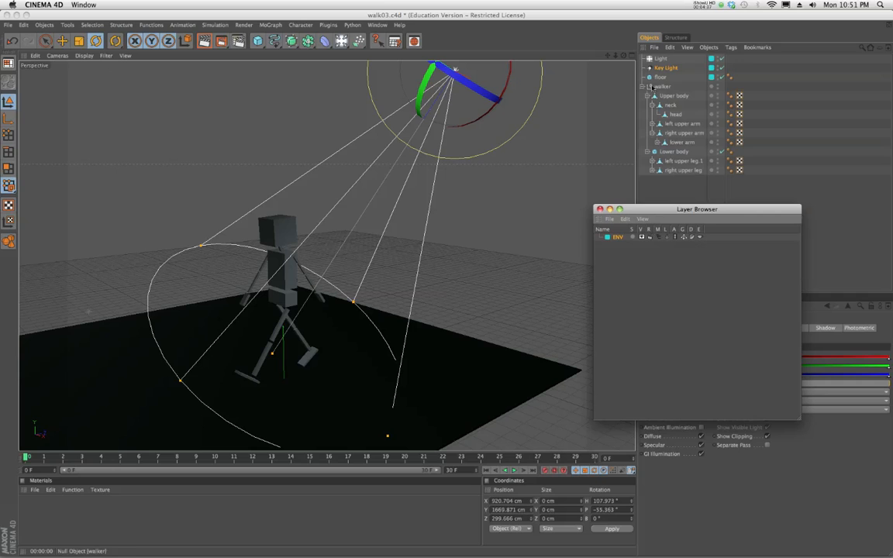
pyautogui.click(660, 68)
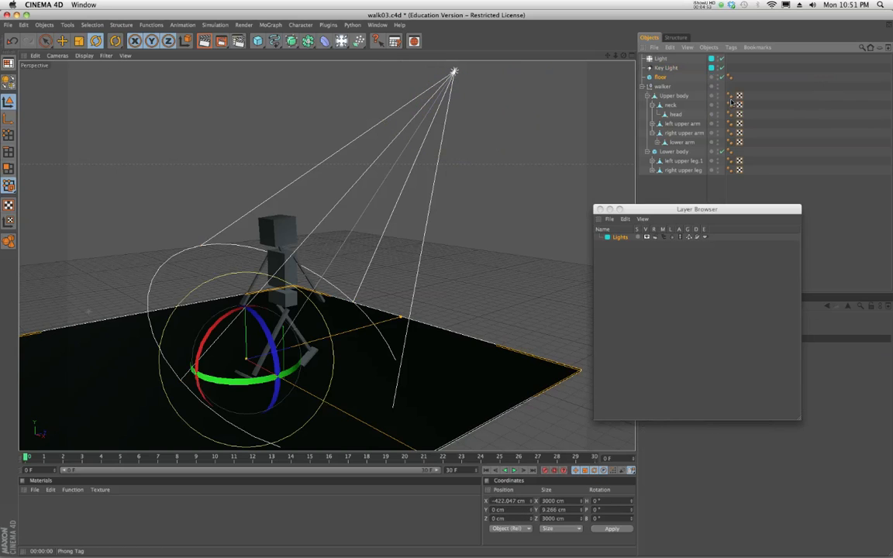
# - Close the Layer Browser, leaving the floor object's layer options listed
pyautogui.click(683, 169)
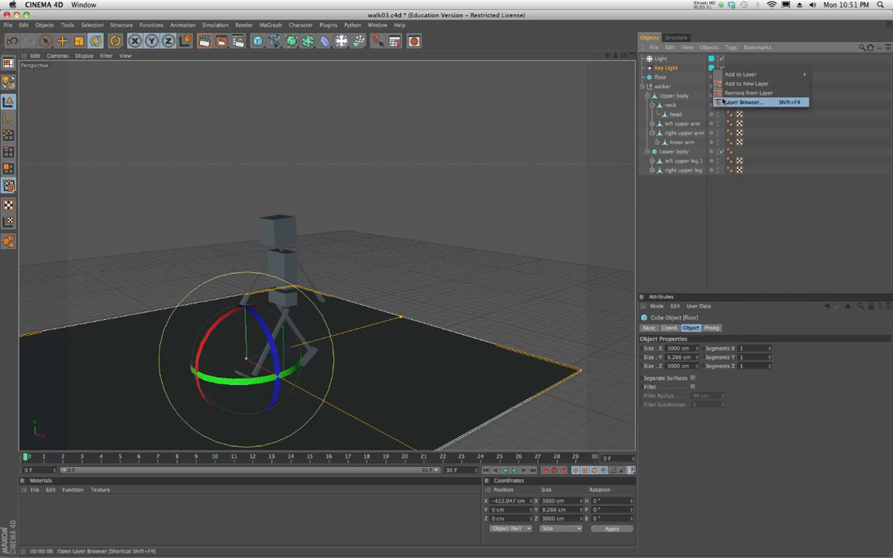
# - Create a second layer named walker beneath Lights in the Layer Browser
pyautogui.click(742, 102)
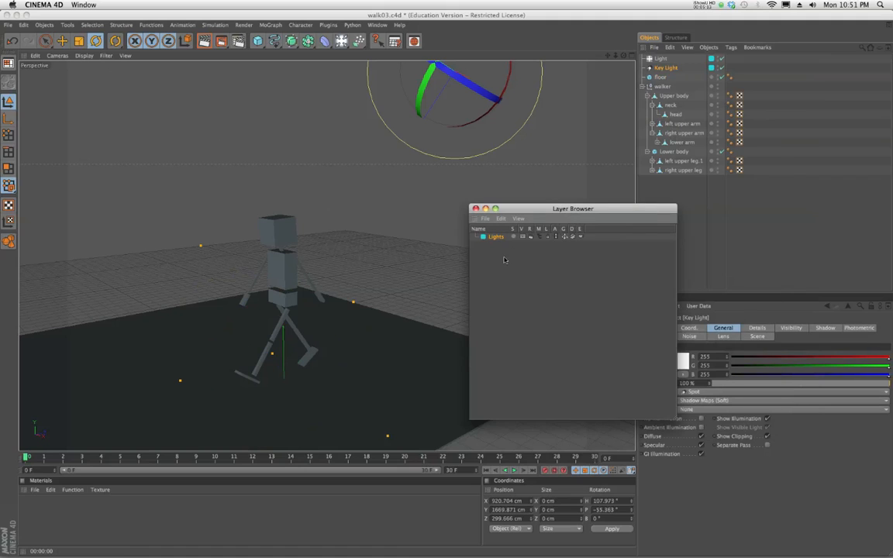
pyautogui.moveTo(490, 267)
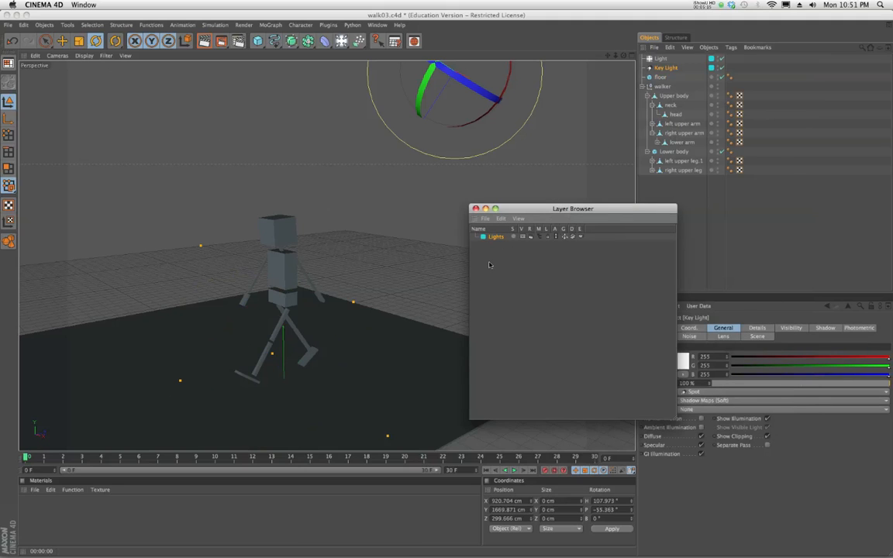
pyautogui.rightClick(490, 266)
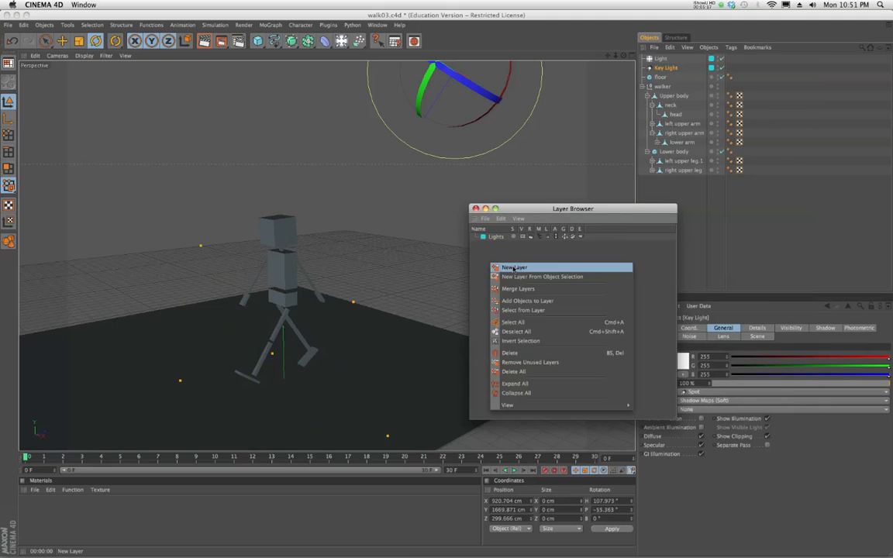
pyautogui.click(484, 217)
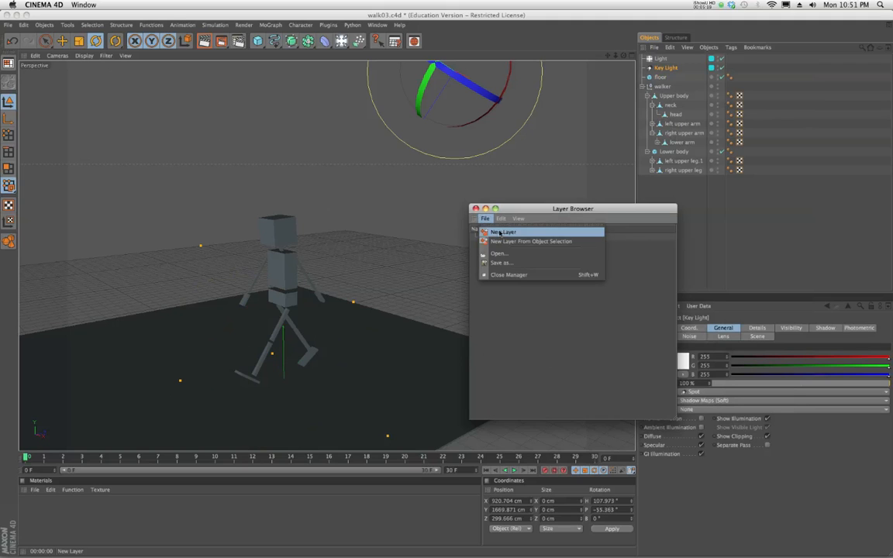
pyautogui.click(496, 233)
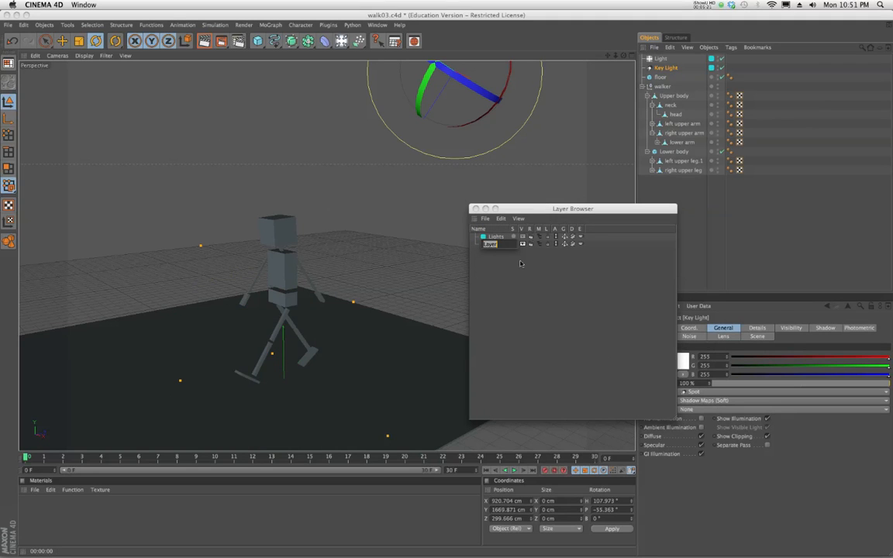
pyautogui.write('walk')
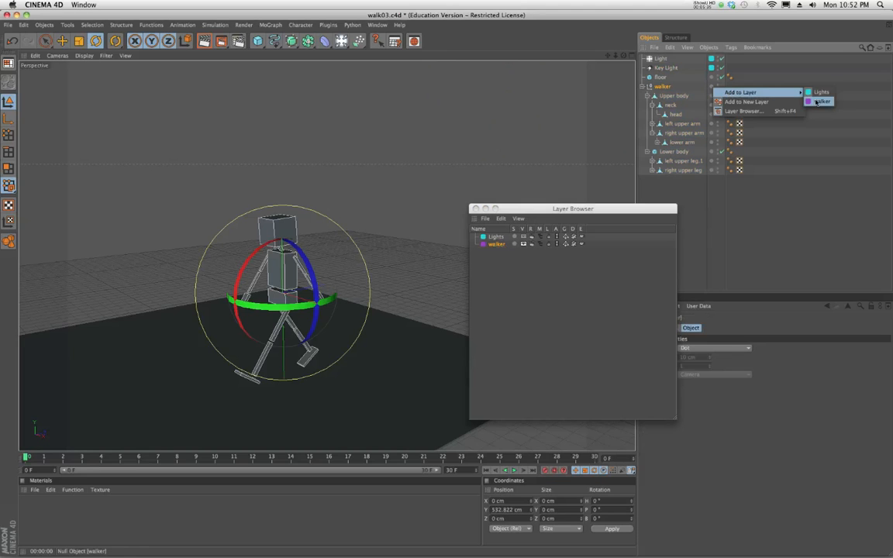
# - Assign the walker null and its upper-body and neck parts to the walker layer
pyautogui.click(676, 124)
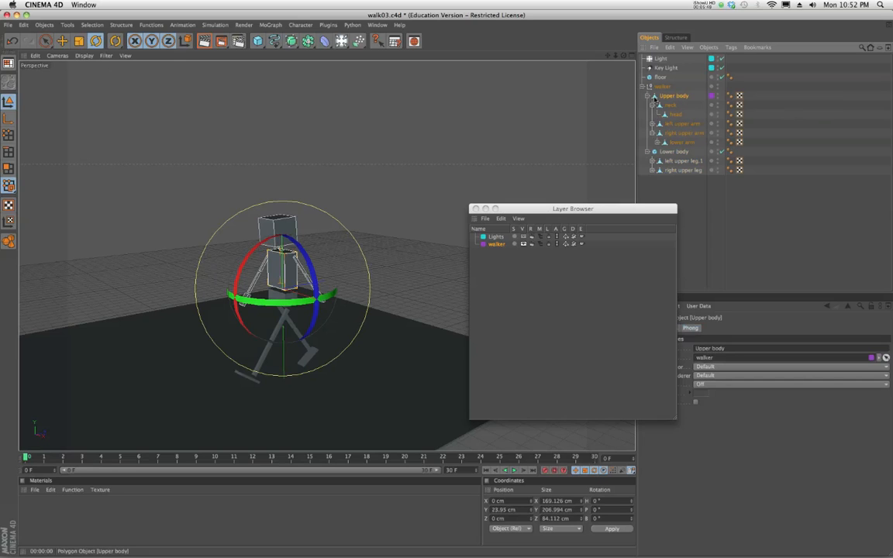
pyautogui.click(677, 115)
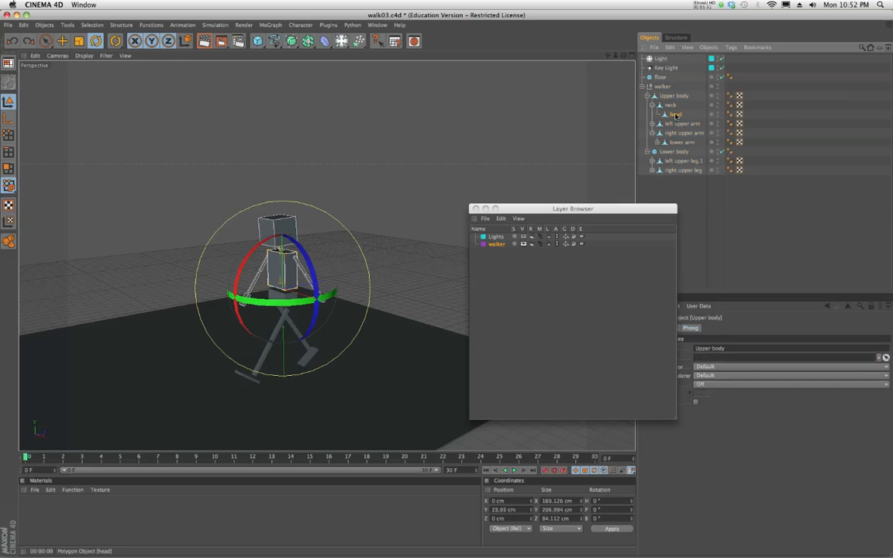
pyautogui.rightClick(677, 115)
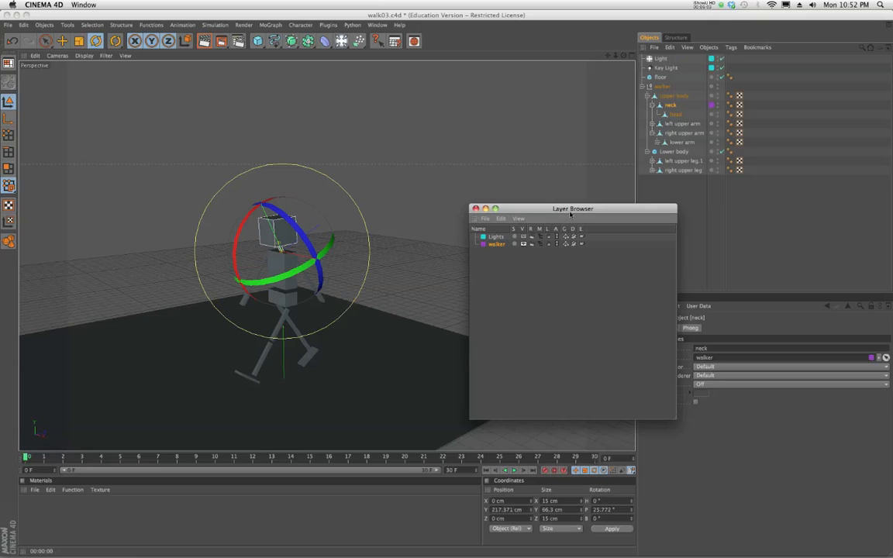
pyautogui.click(673, 96)
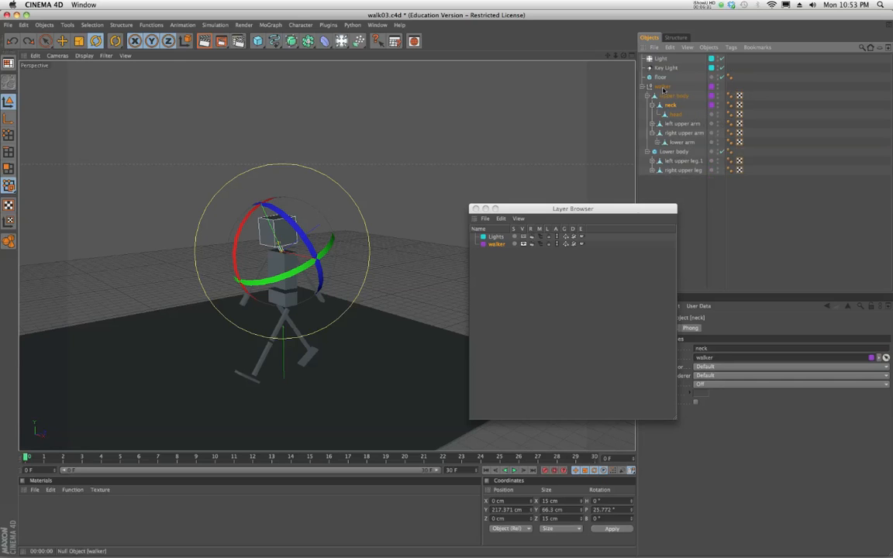
# - Unfold the whole walker hierarchy so arms, hands, legs and feet join the walker layer
pyautogui.rightClick(654, 85)
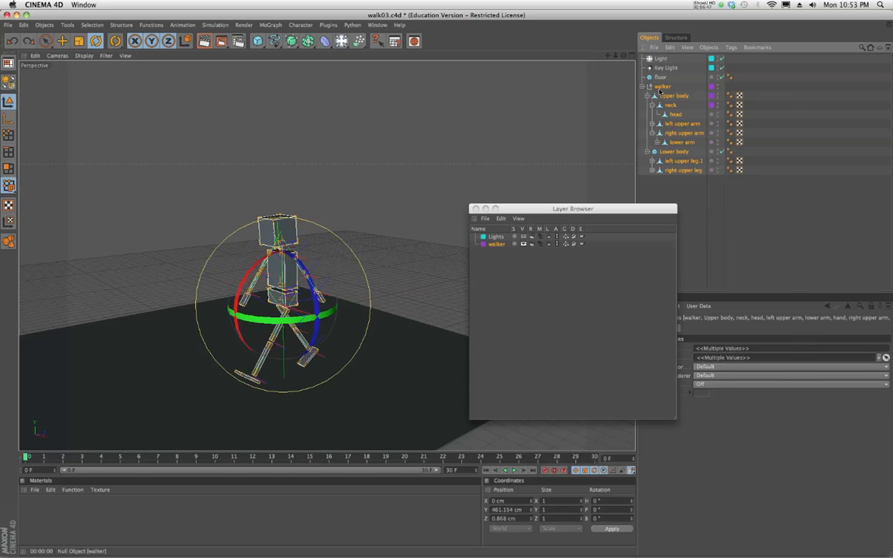
pyautogui.rightClick(661, 87)
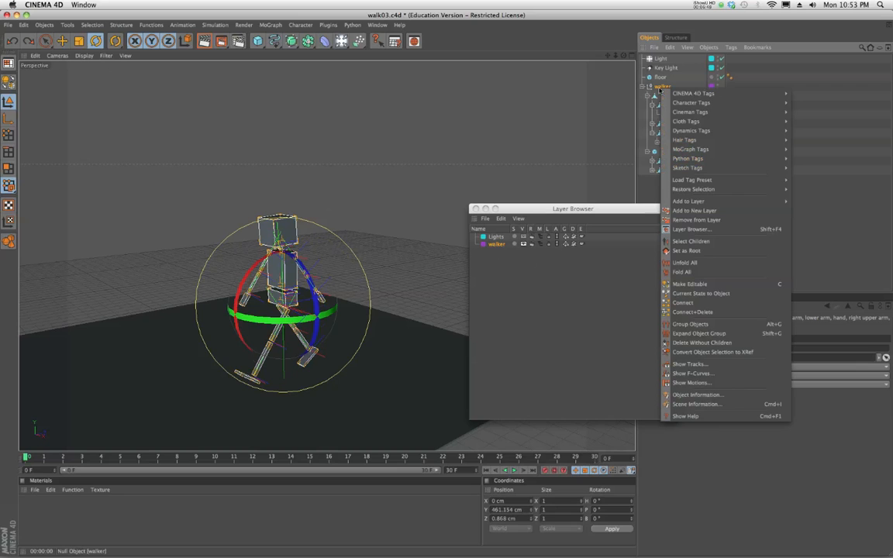
pyautogui.moveTo(682, 262)
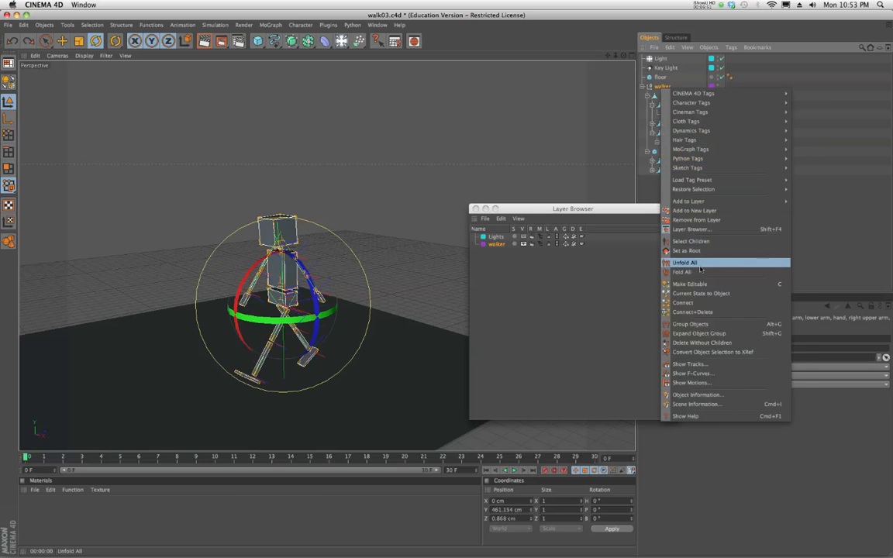
pyautogui.click(679, 262)
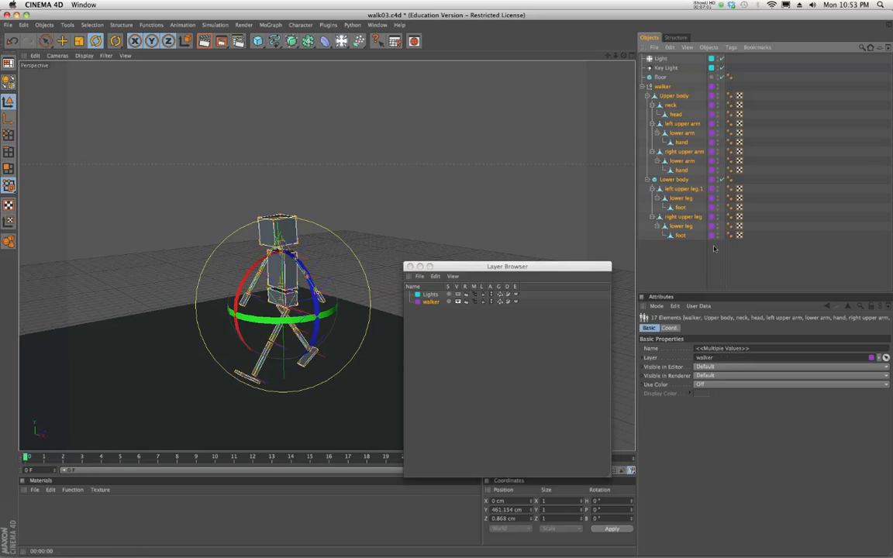
pyautogui.rightClick(661, 87)
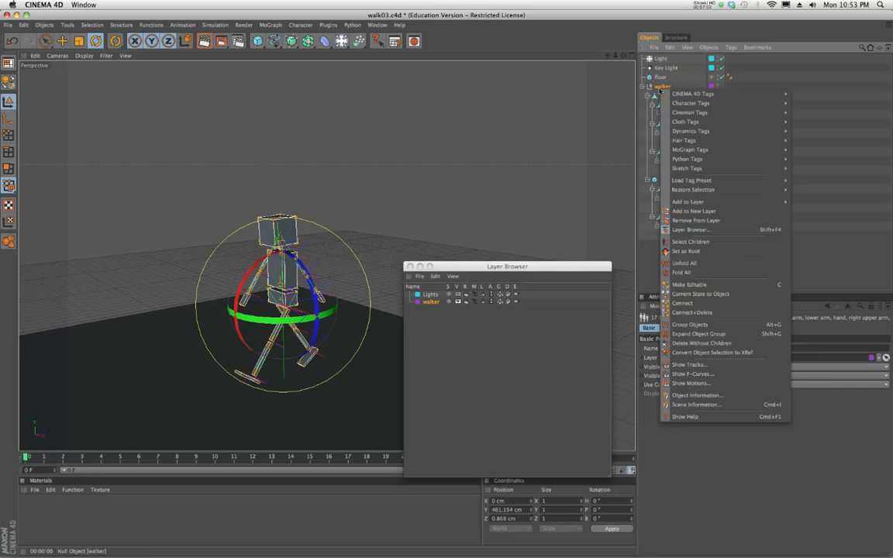
pyautogui.moveTo(698, 220)
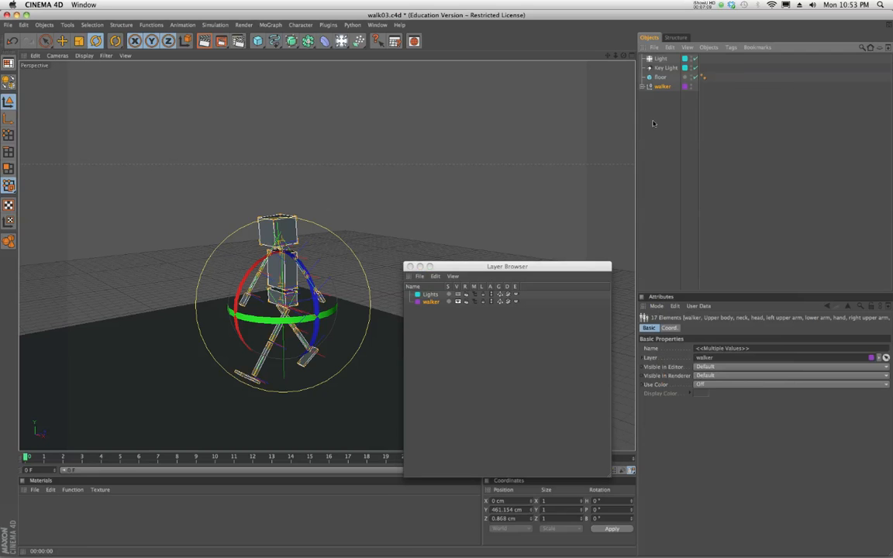
pyautogui.rightClick(662, 87)
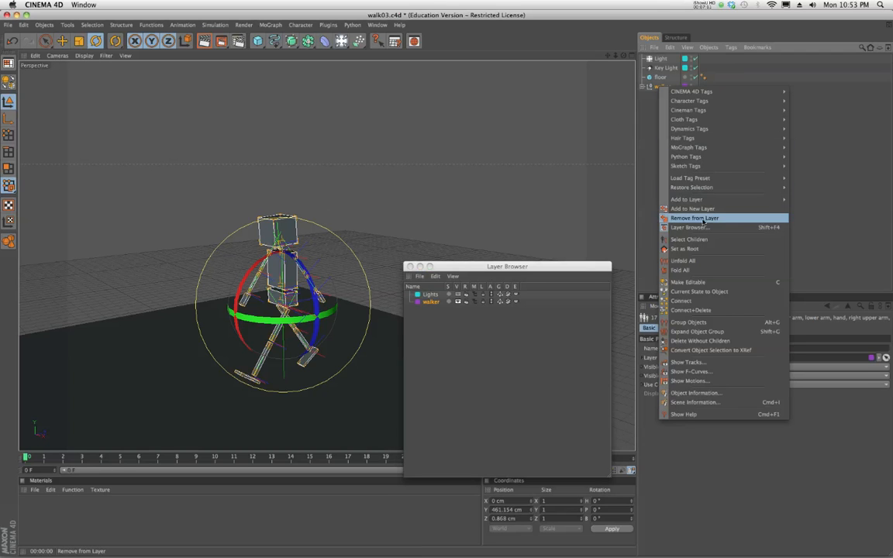
pyautogui.moveTo(686, 248)
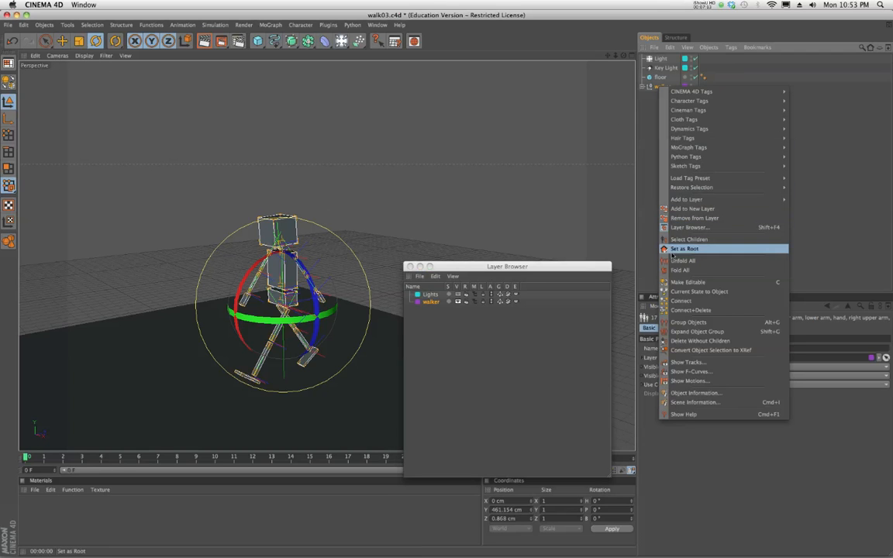
pyautogui.moveTo(678, 248)
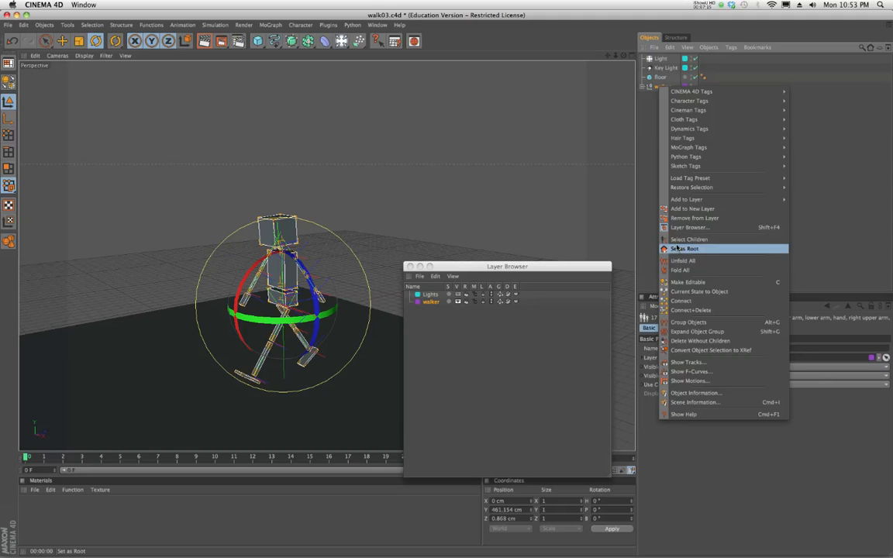
pyautogui.moveTo(683, 261)
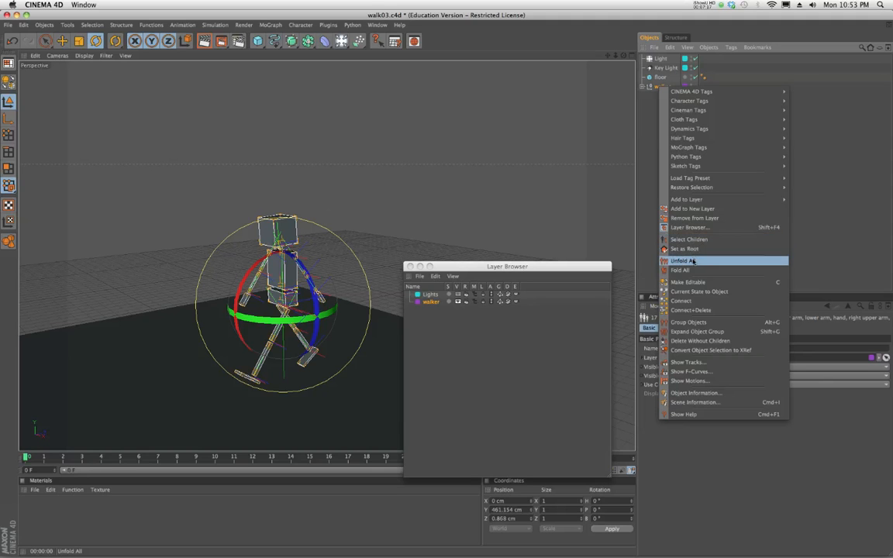
pyautogui.click(683, 261)
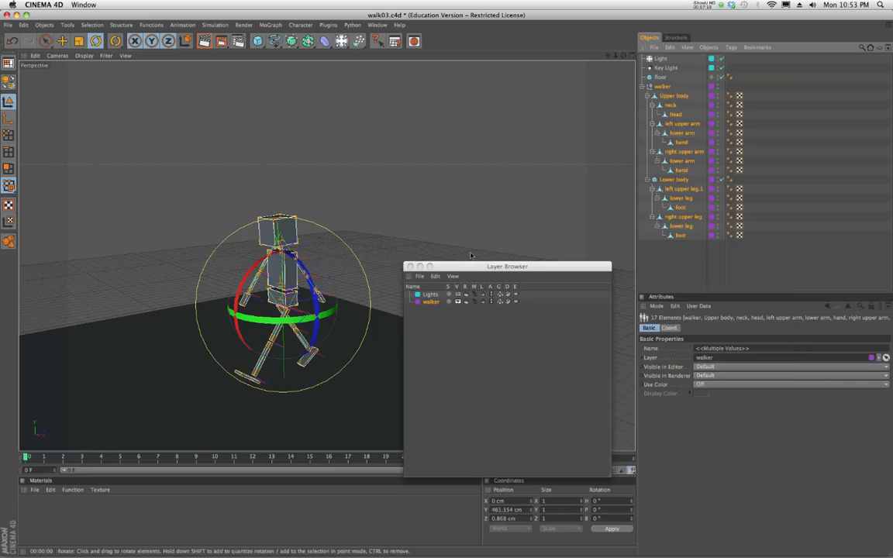
pyautogui.moveTo(509, 271)
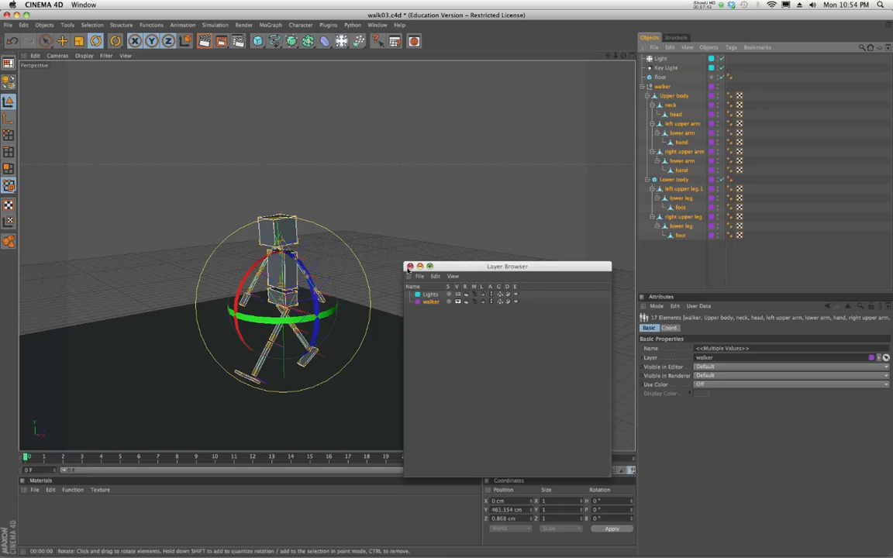
# - Close the Layer Browser, leaving the lit walker casting its shadow in the viewport
pyautogui.click(410, 267)
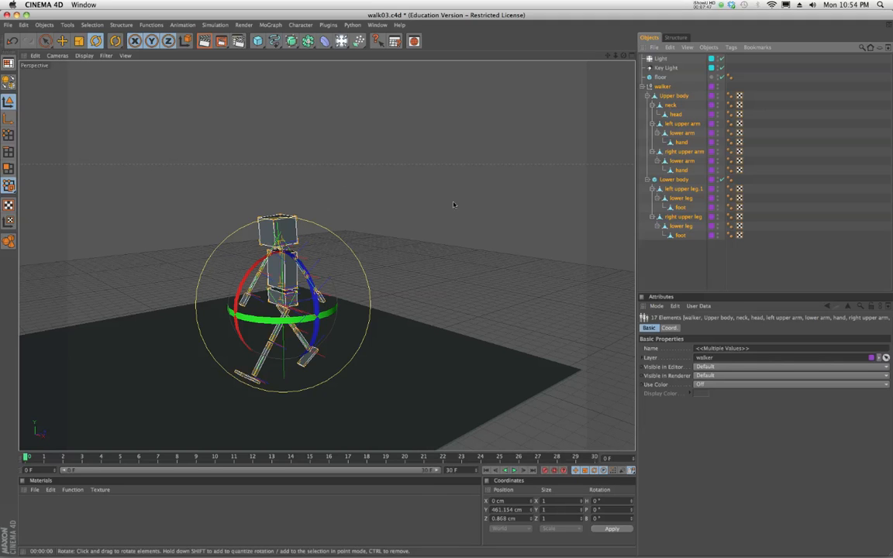
pyautogui.moveTo(462, 251)
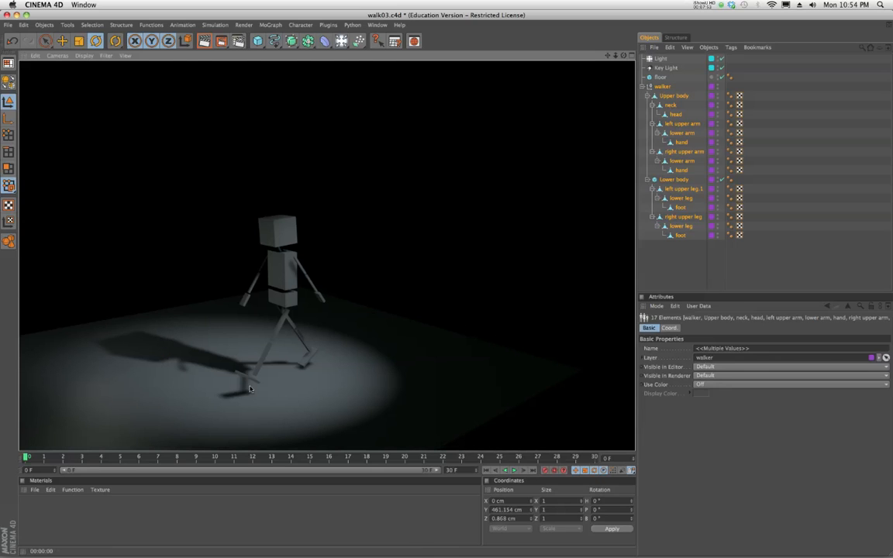
pyautogui.moveTo(266, 400)
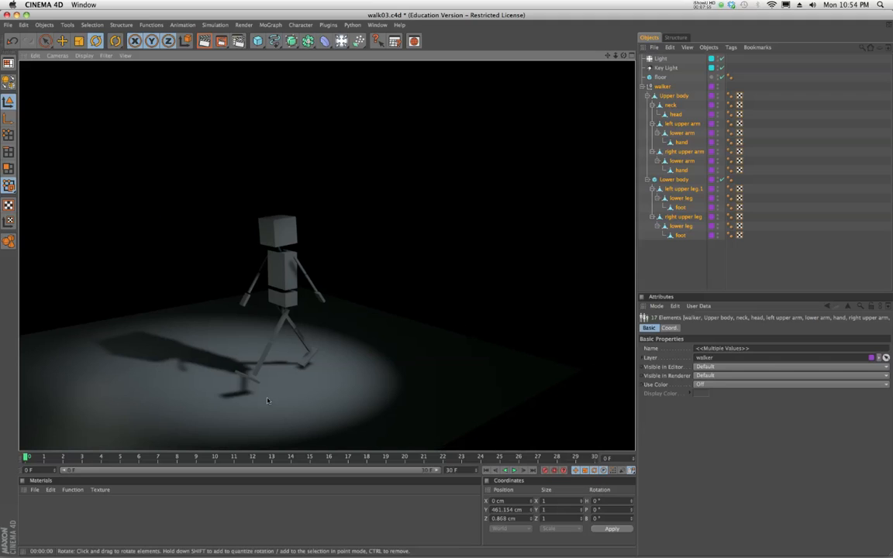